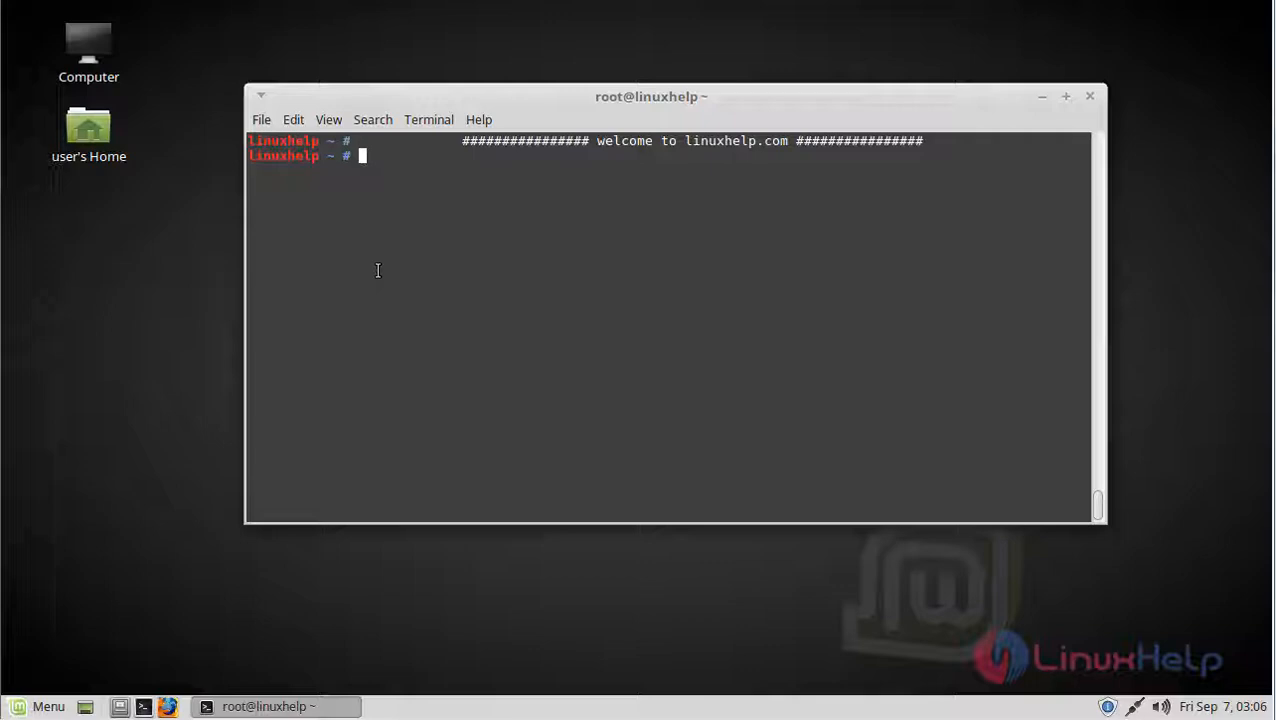
- Download the MinIO linux-amd64 server binary from dl.minio.io with wget, saved as minio.1
type("wget")
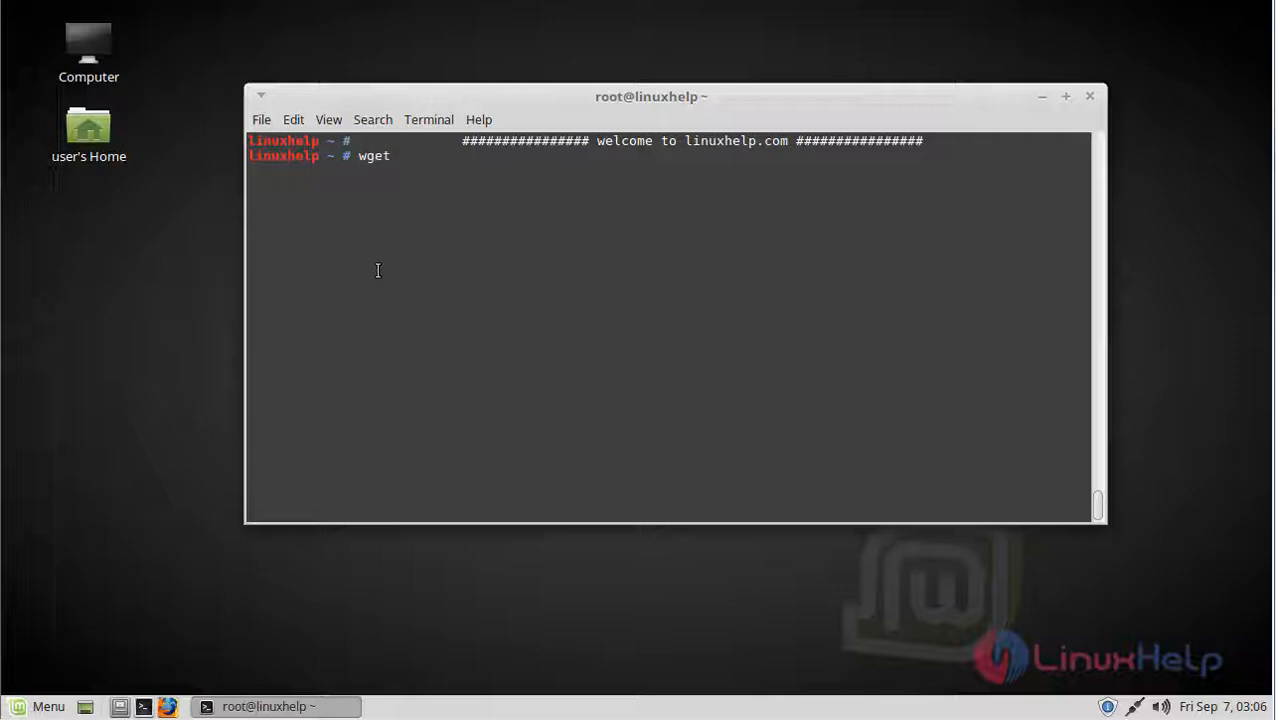
key("Return")
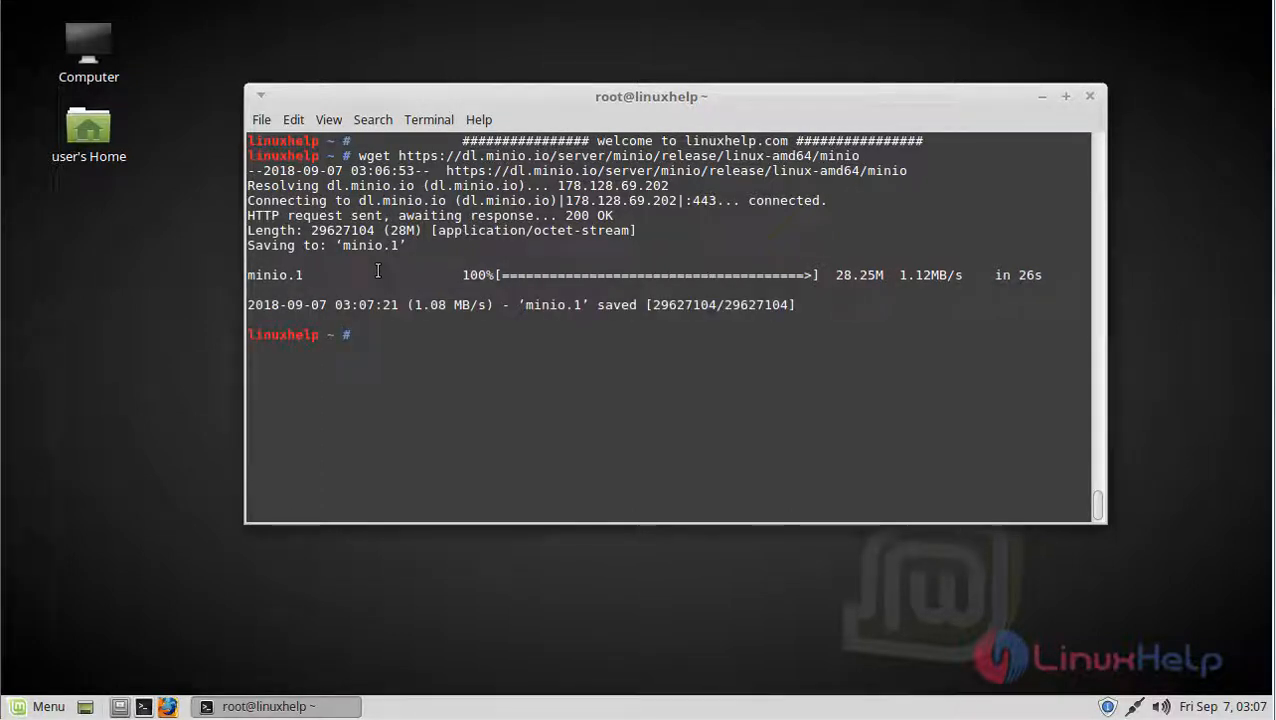
key("Return")
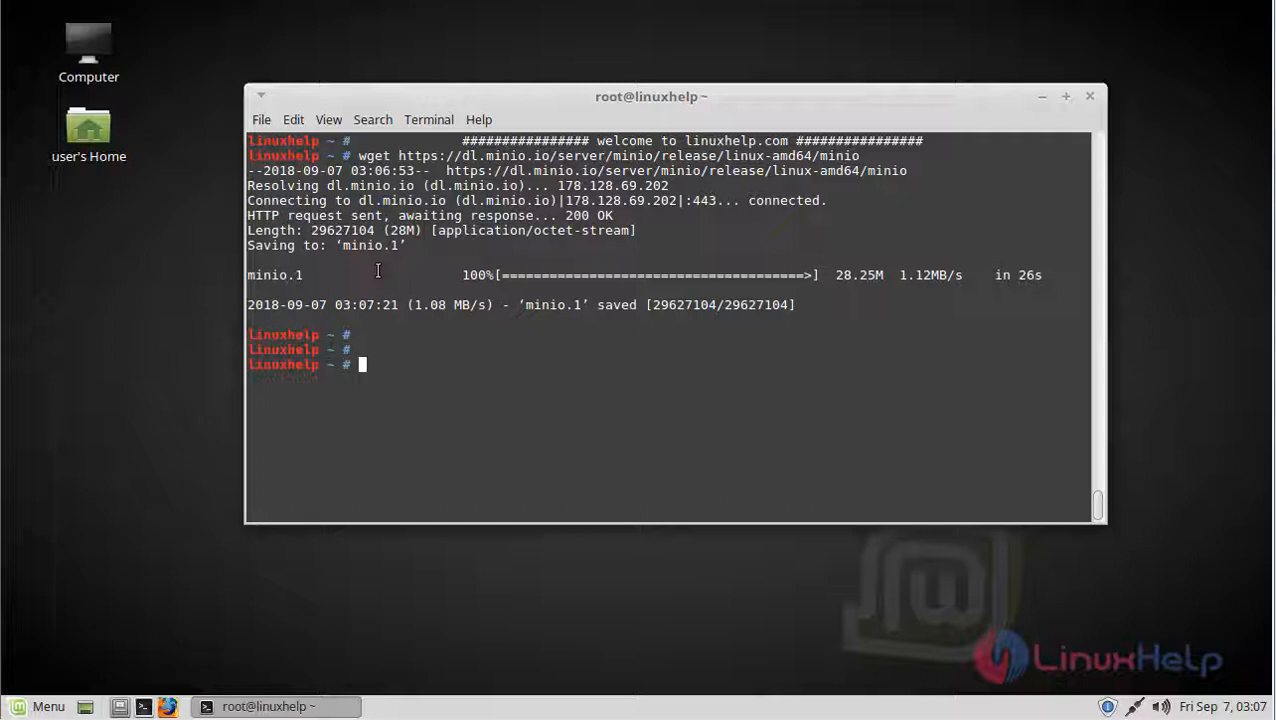
- Make the minio file executable with chmod +x minio
type("ch")
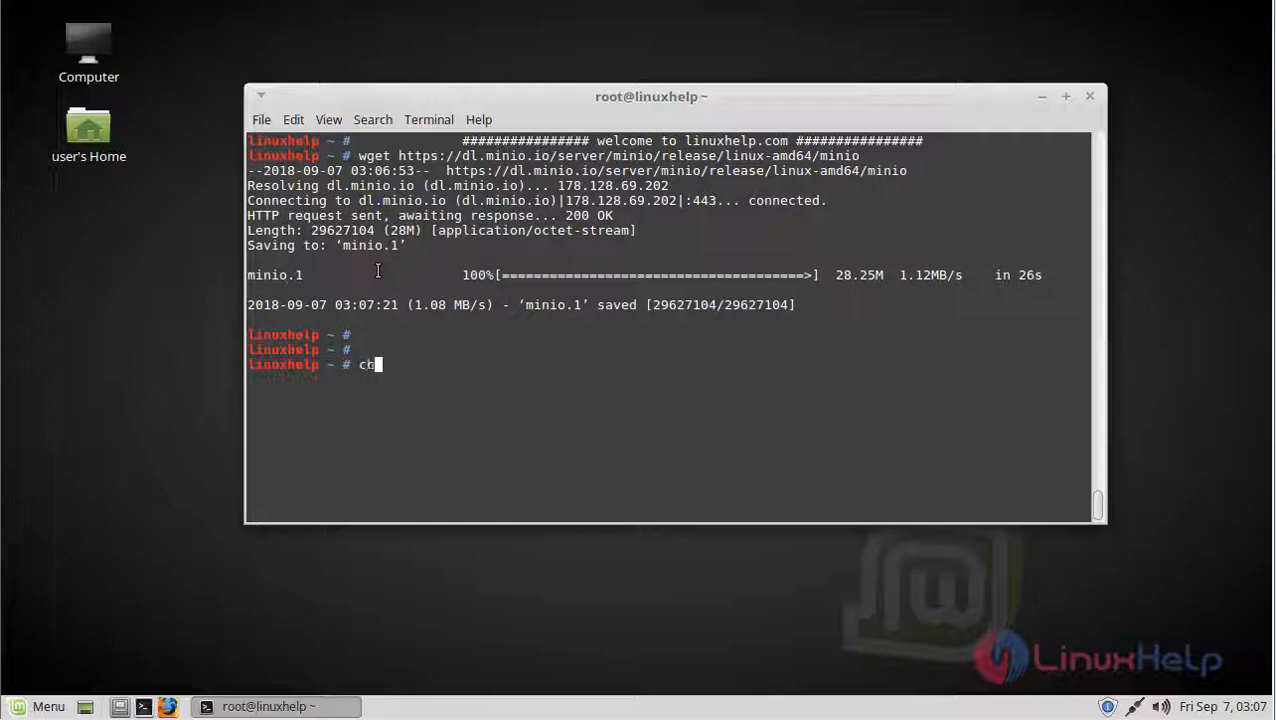
type("mod")
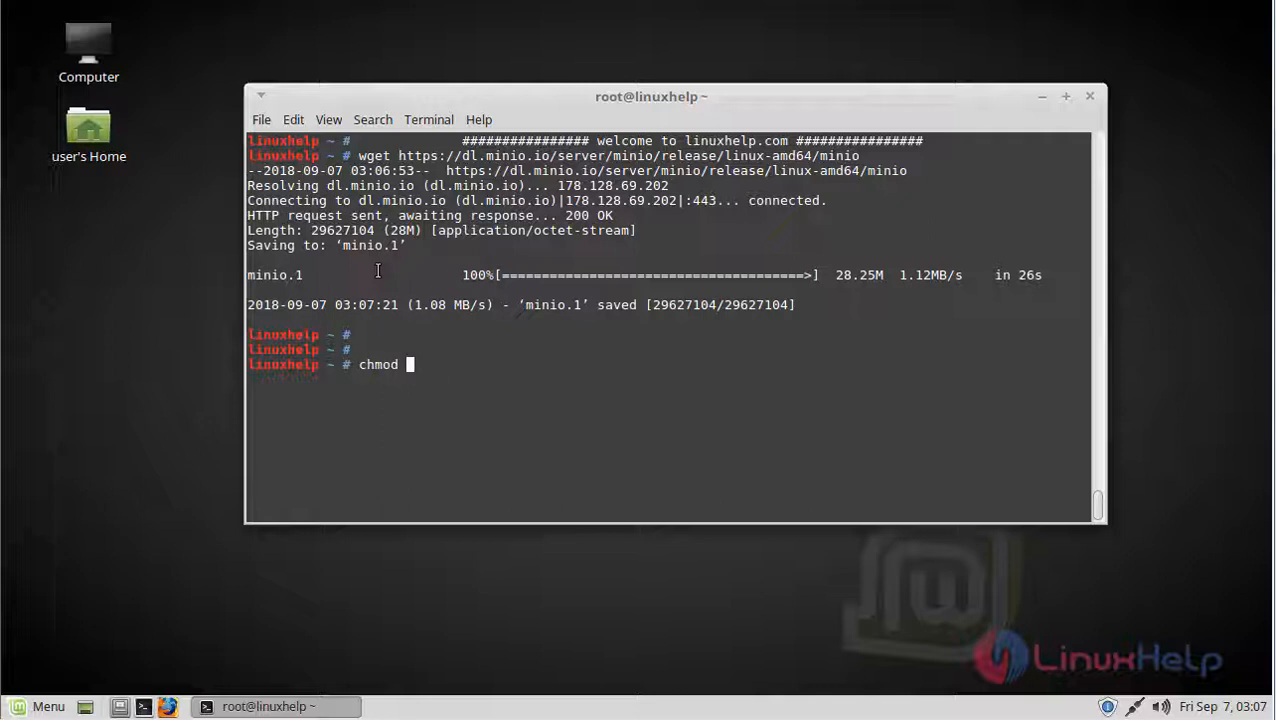
type("+x")
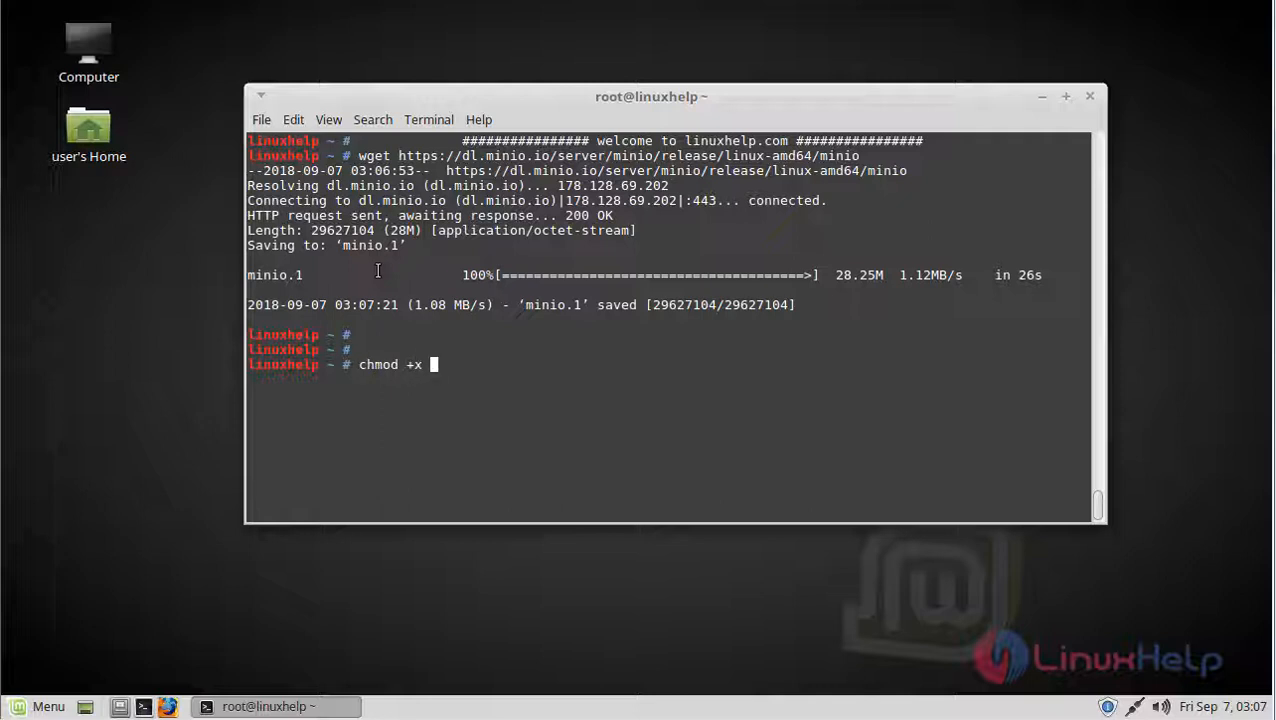
type("minio")
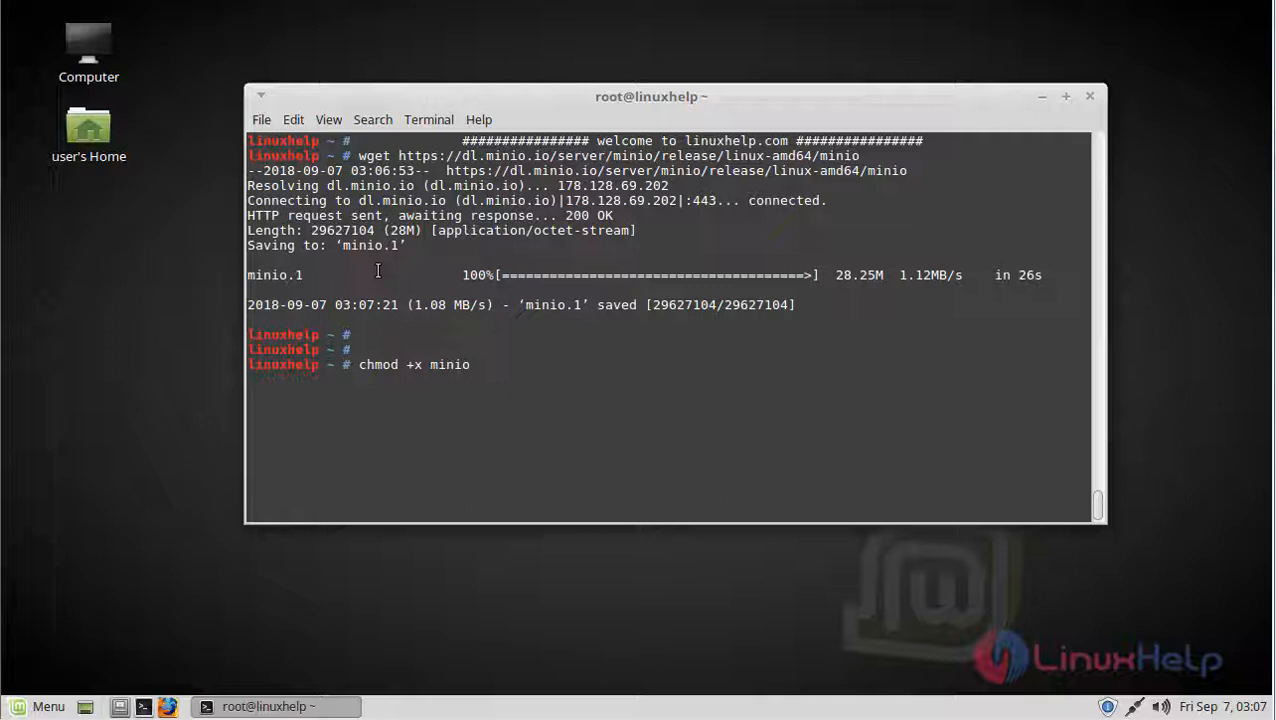
key("Return")
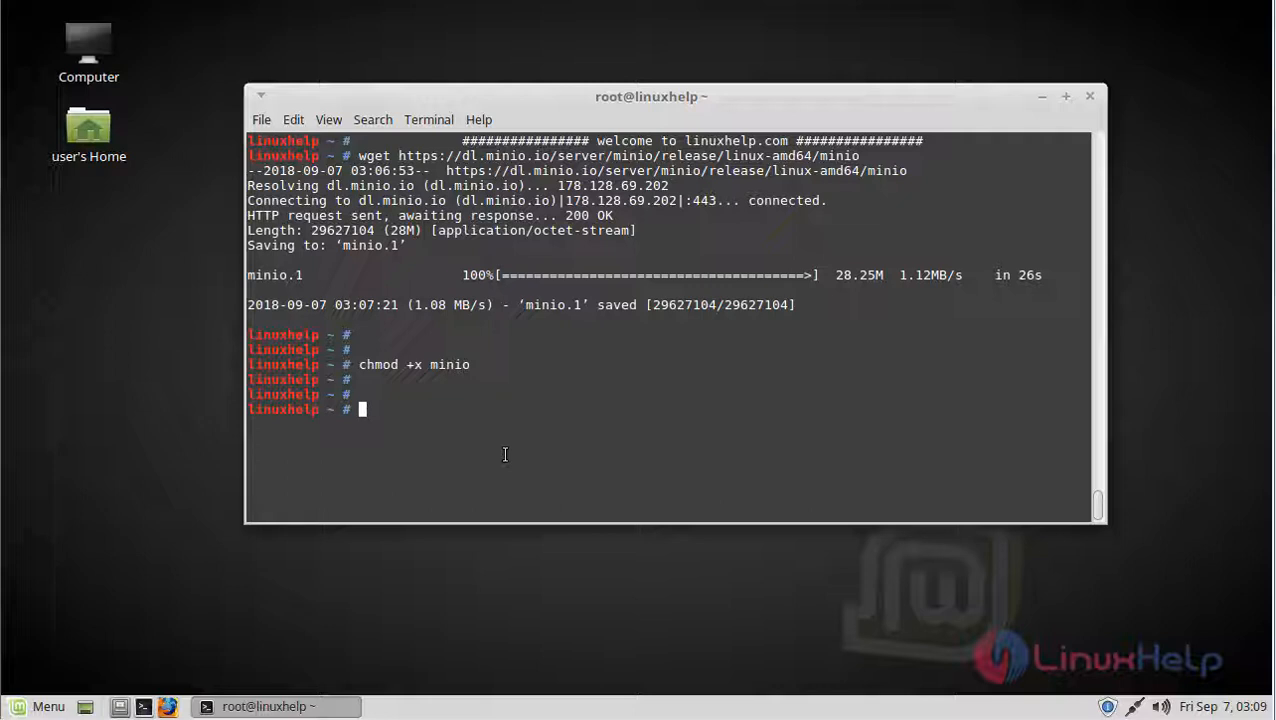
- Launch ./minio server /mnt/minio, printing its endpoint and access and secret keys
type("./minio")
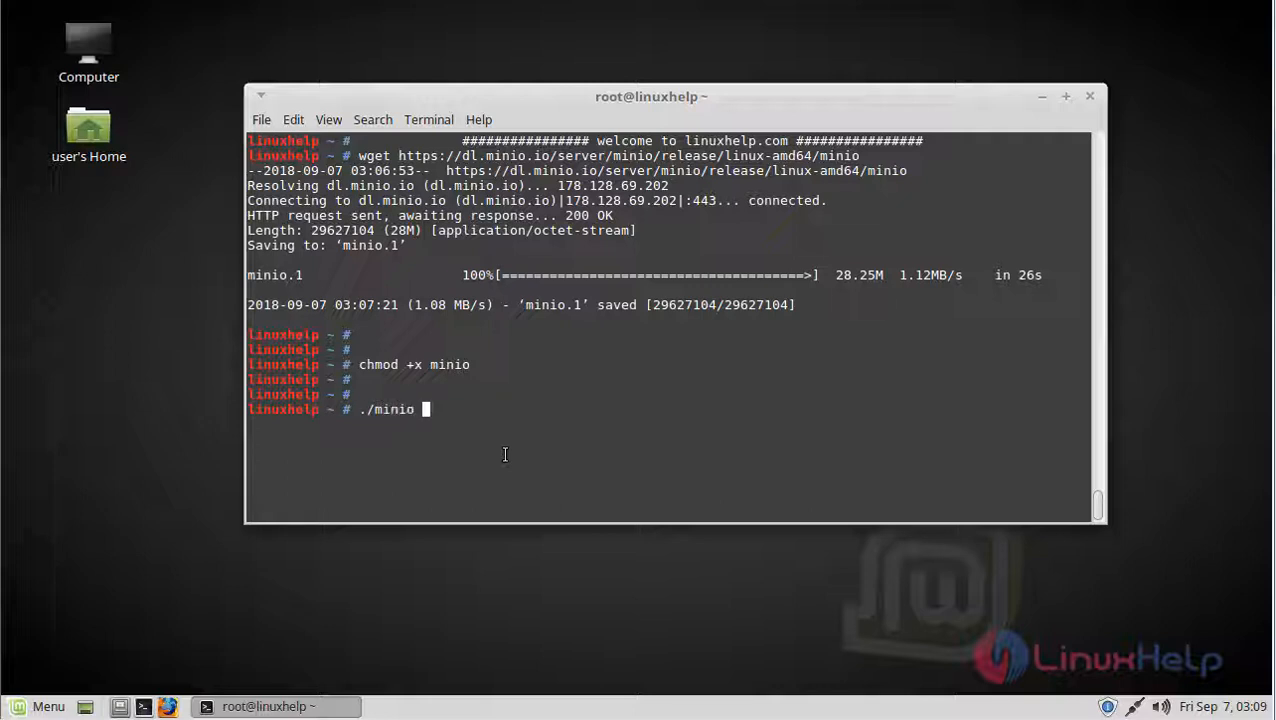
type("s")
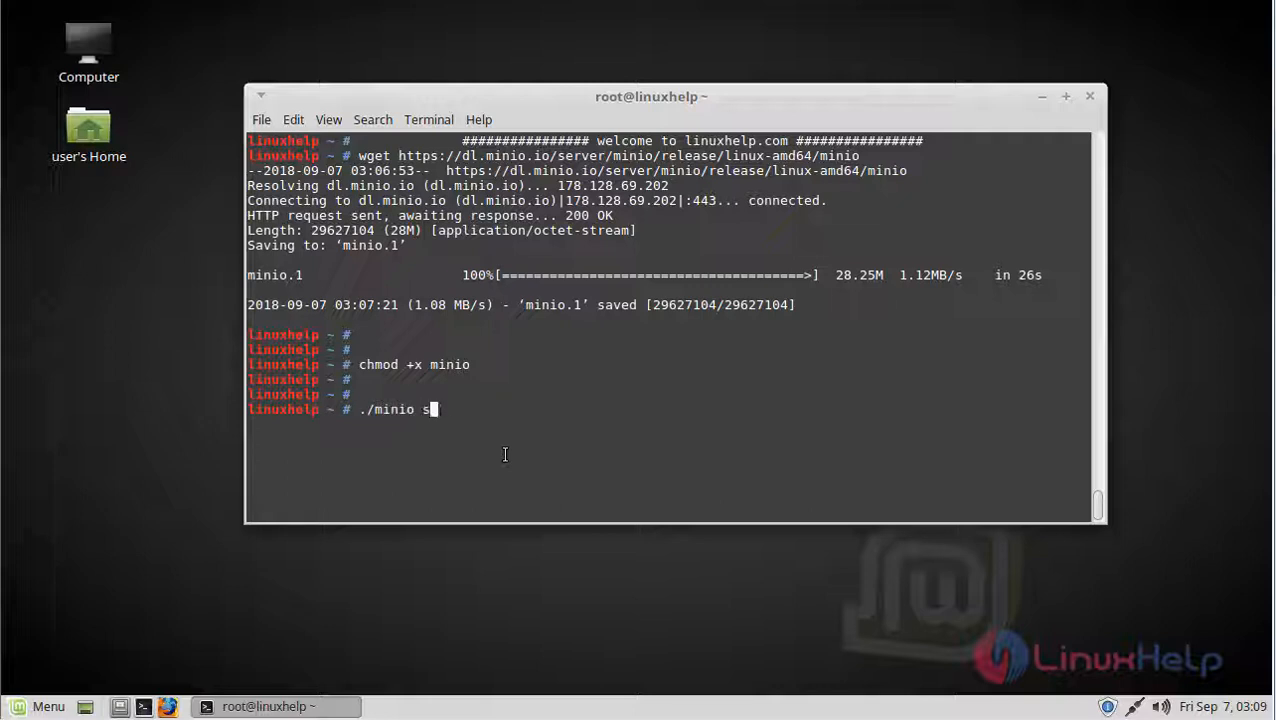
type("erver")
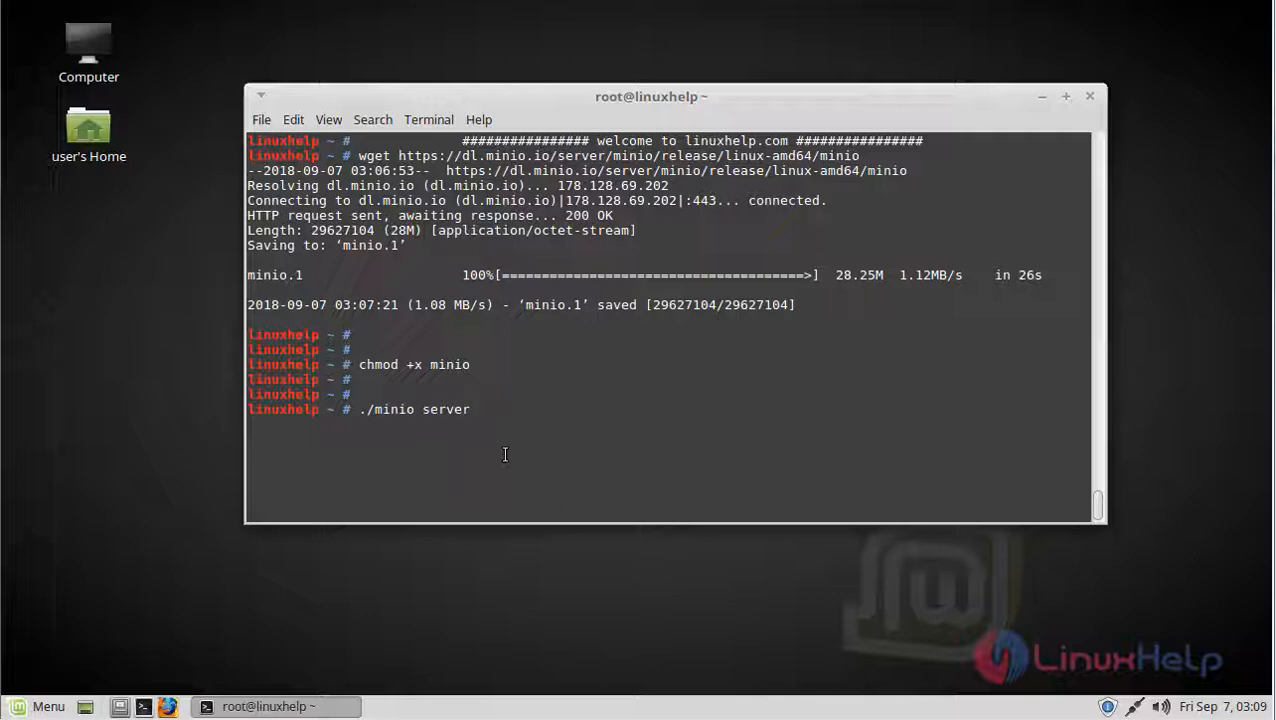
type("/mnt/")
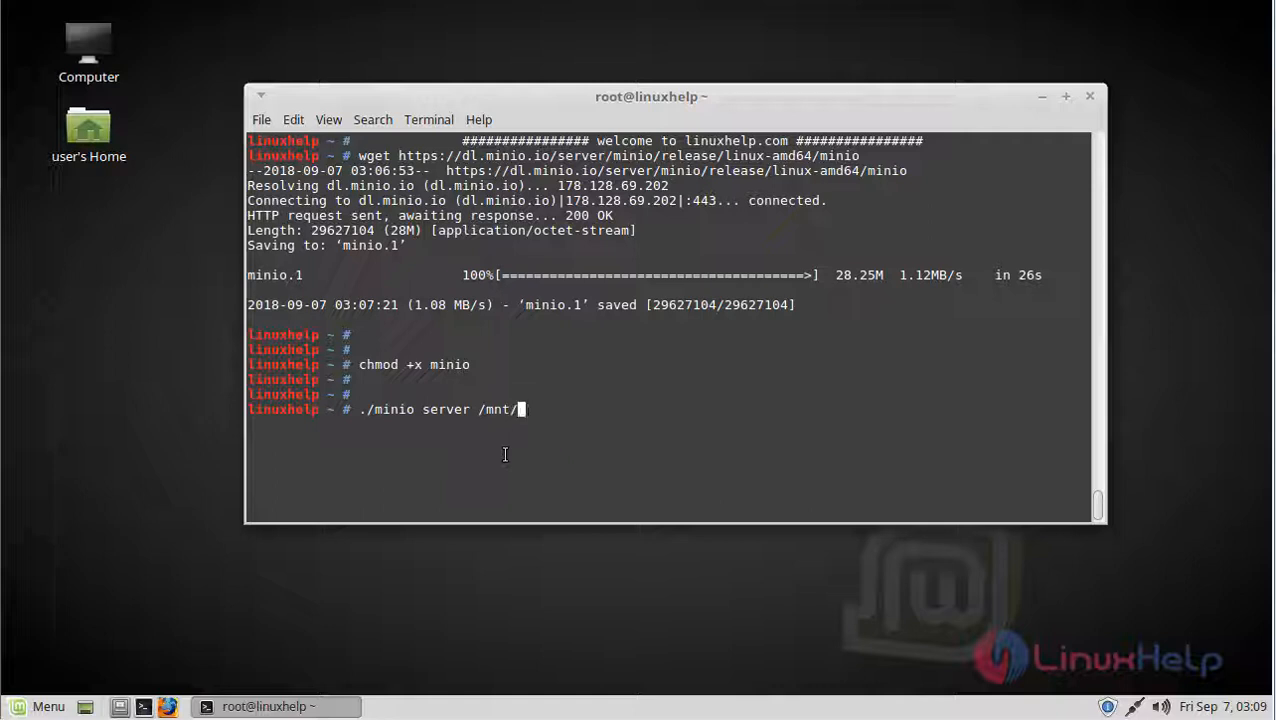
type("minio")
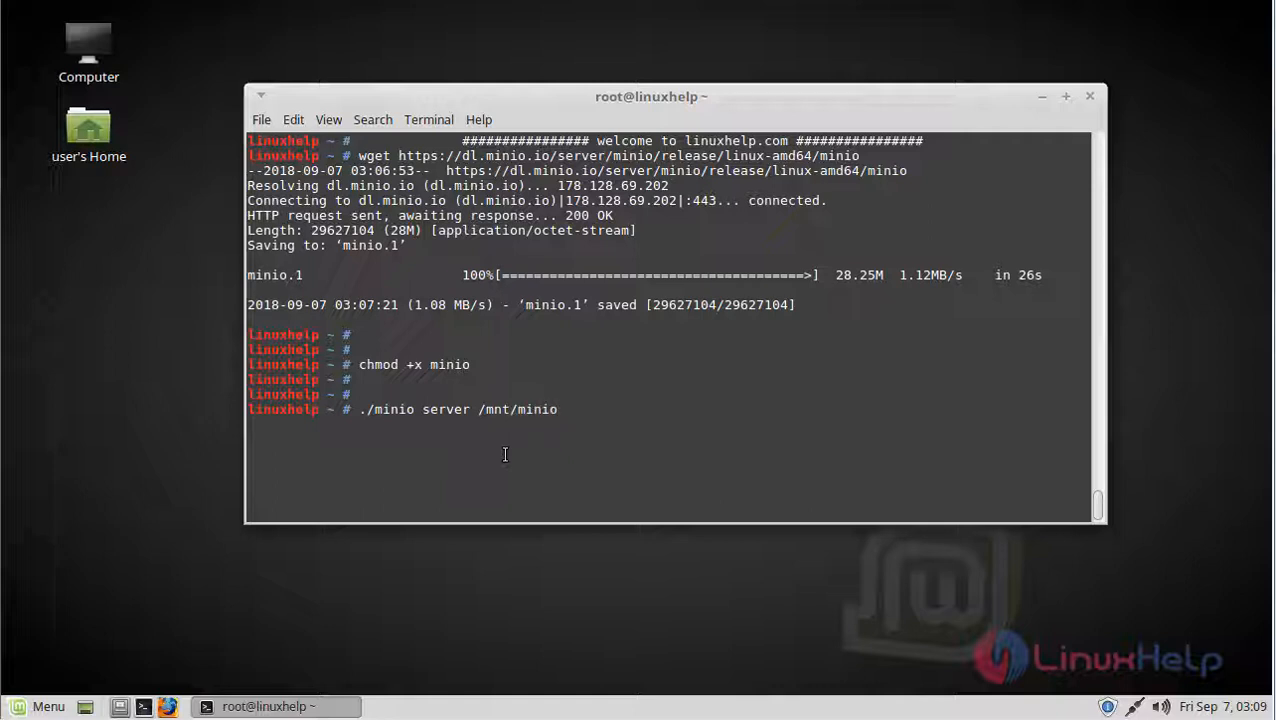
key("Return")
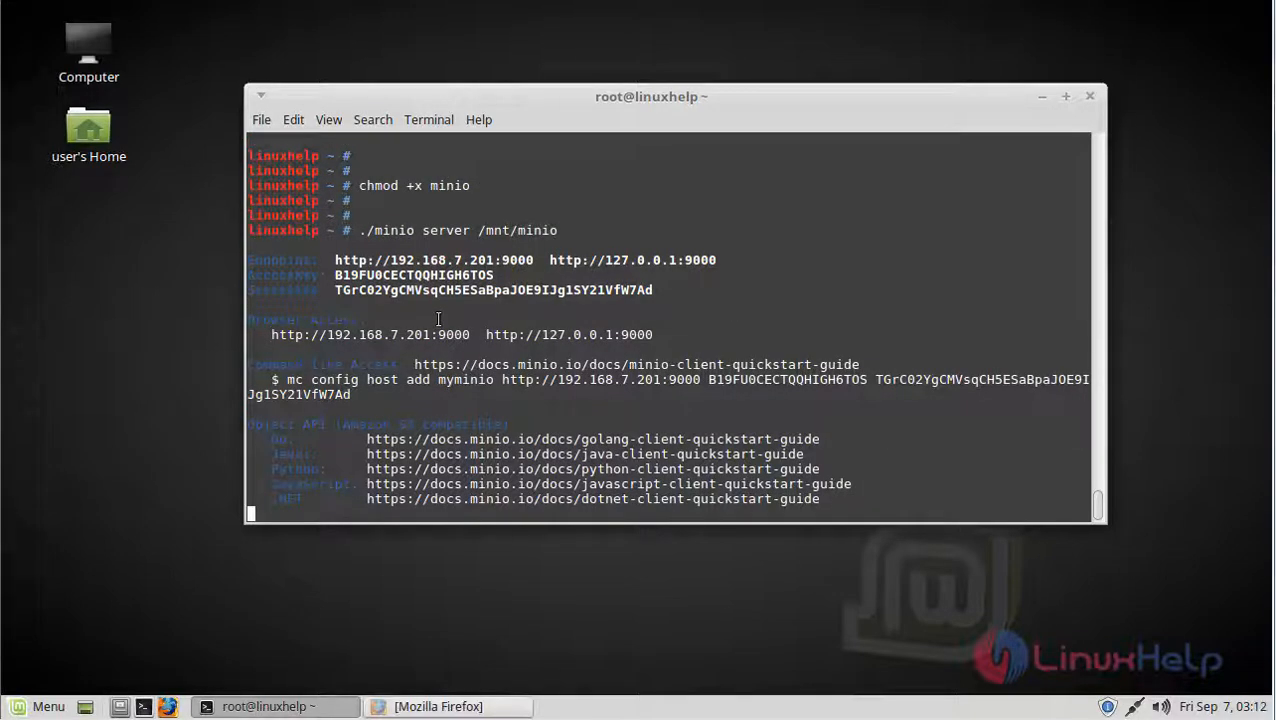
mouse_move(415, 310)
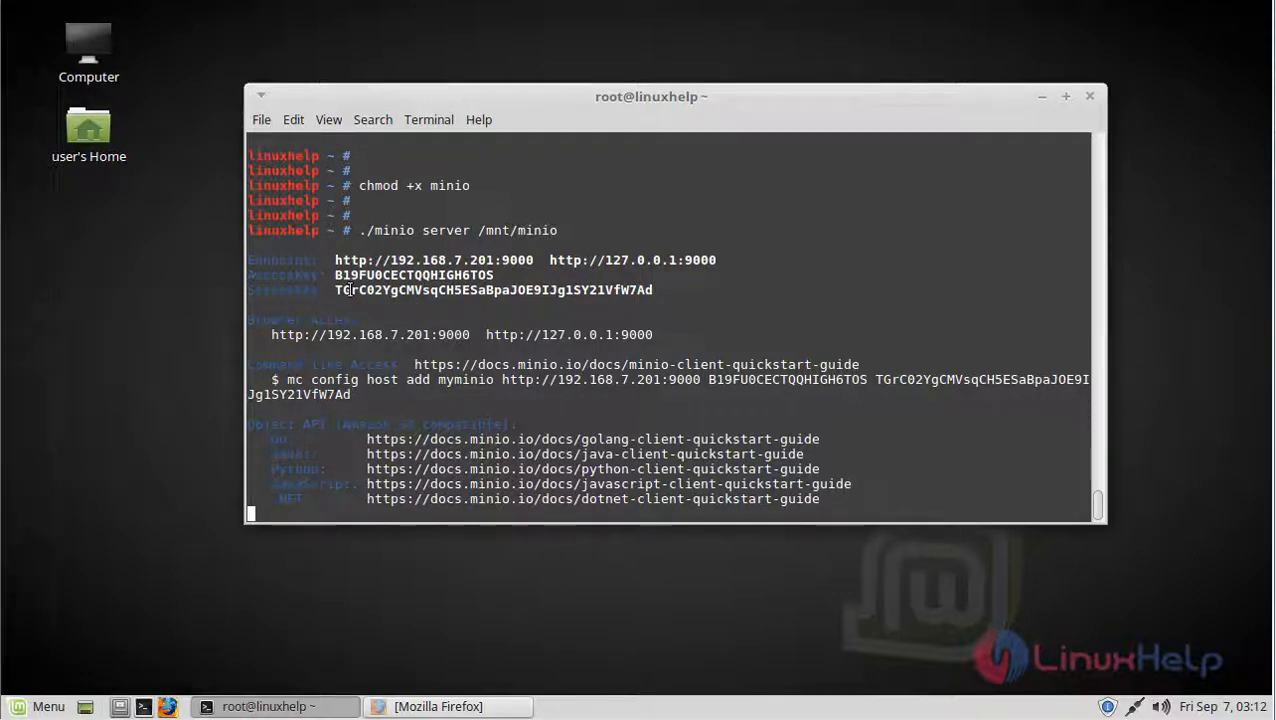
mouse_move(424, 356)
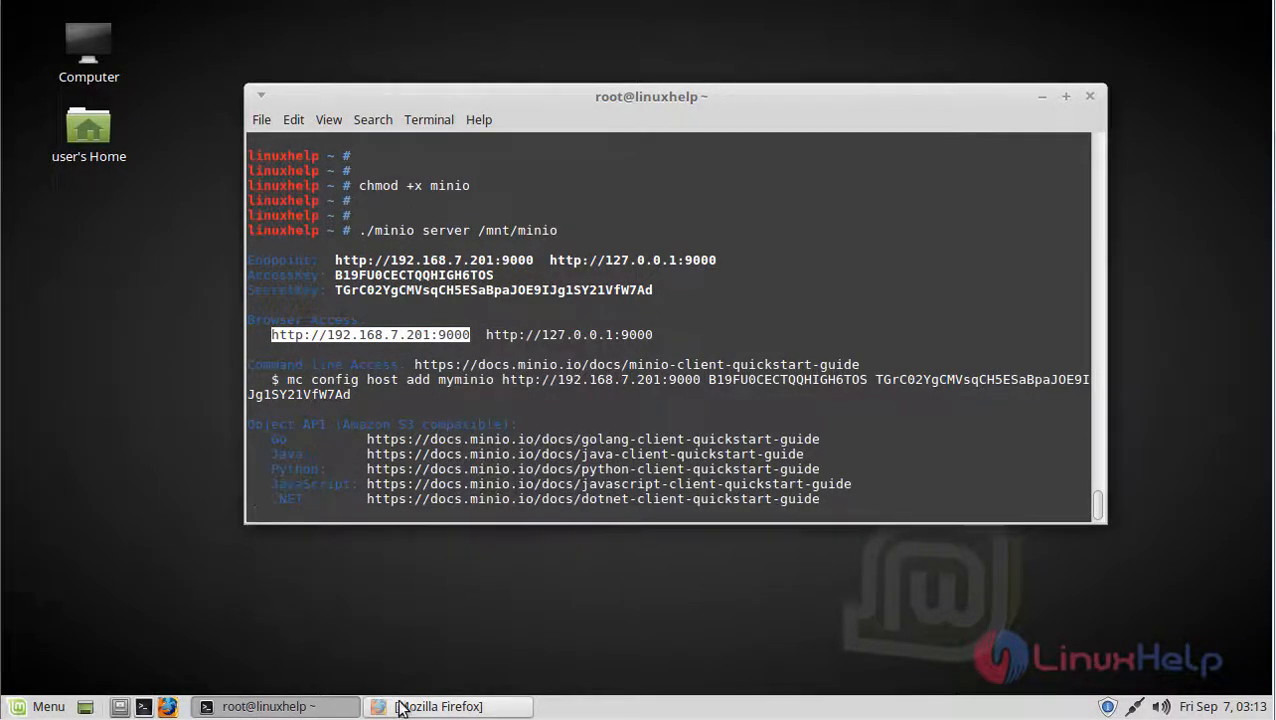
left_click(447, 706)
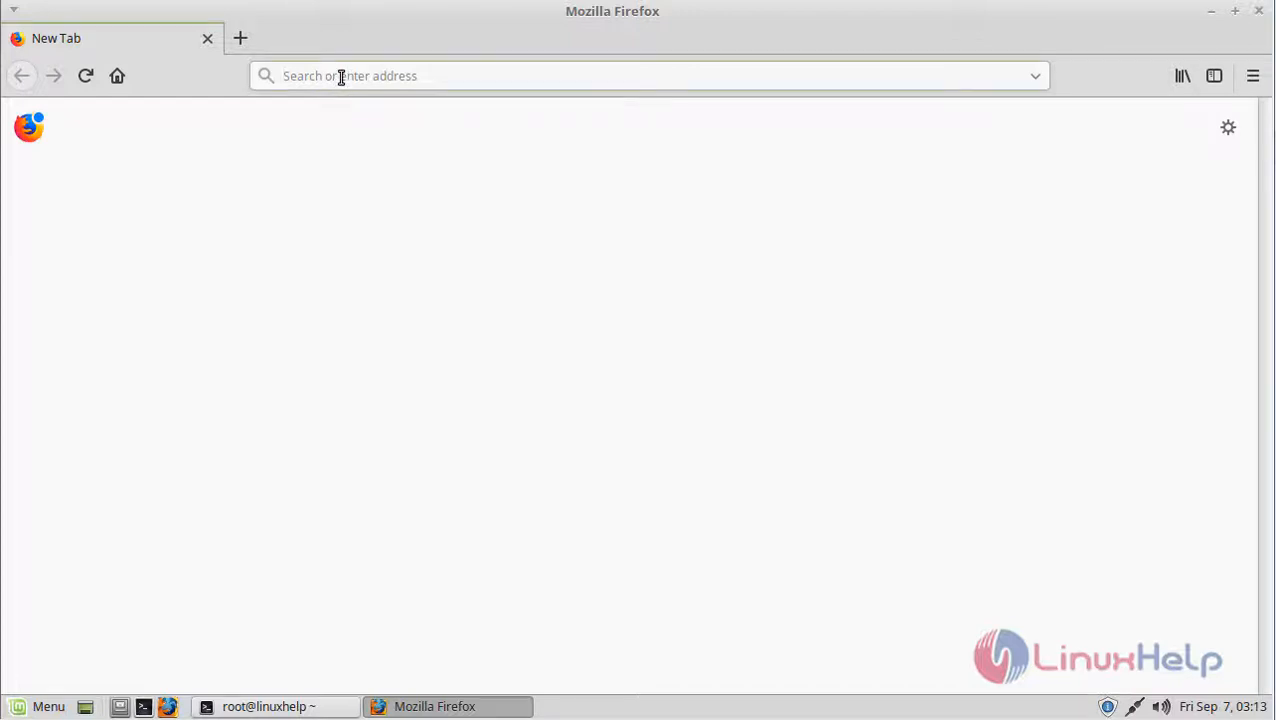
type("http://192.168.7.201:9000")
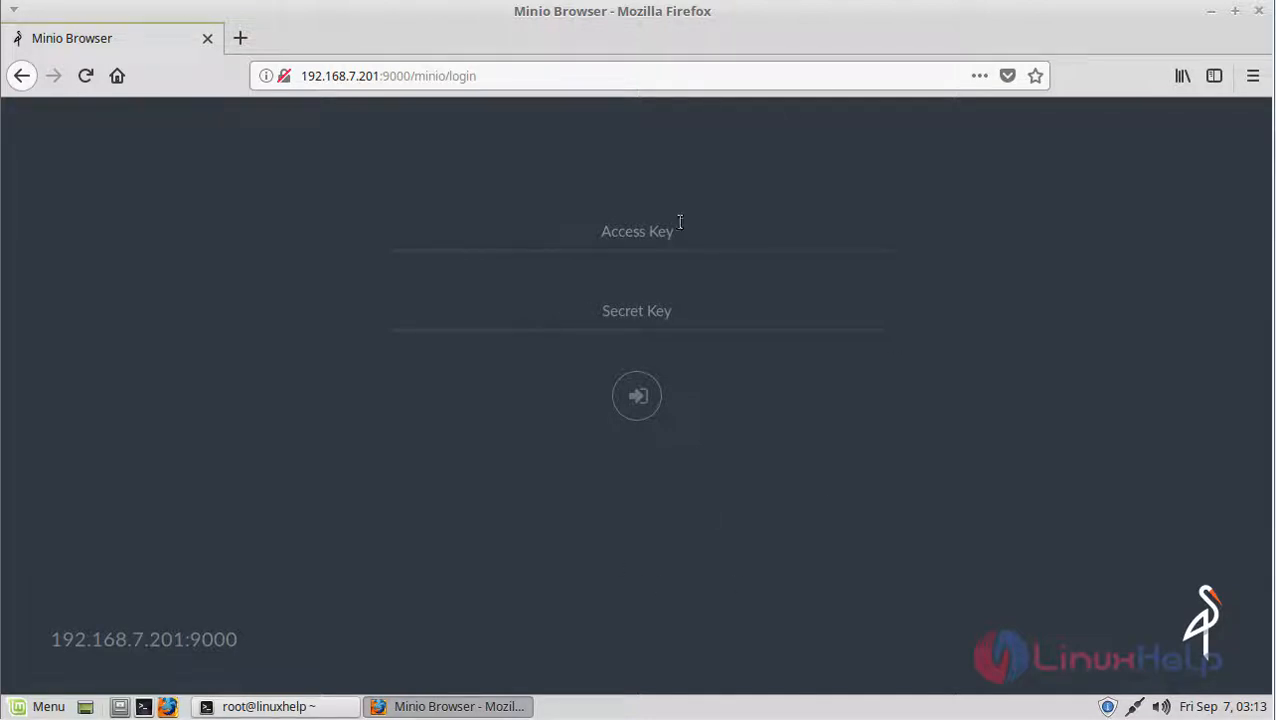
left_click(637, 395)
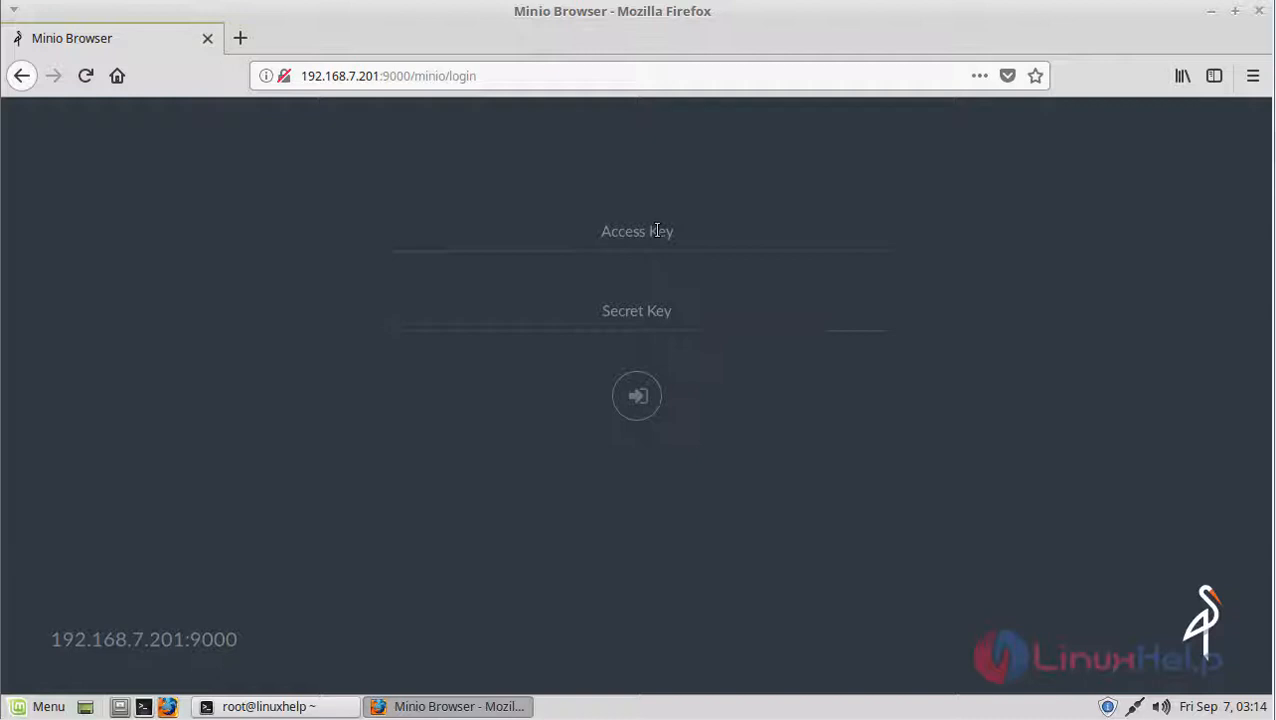
mouse_move(276, 690)
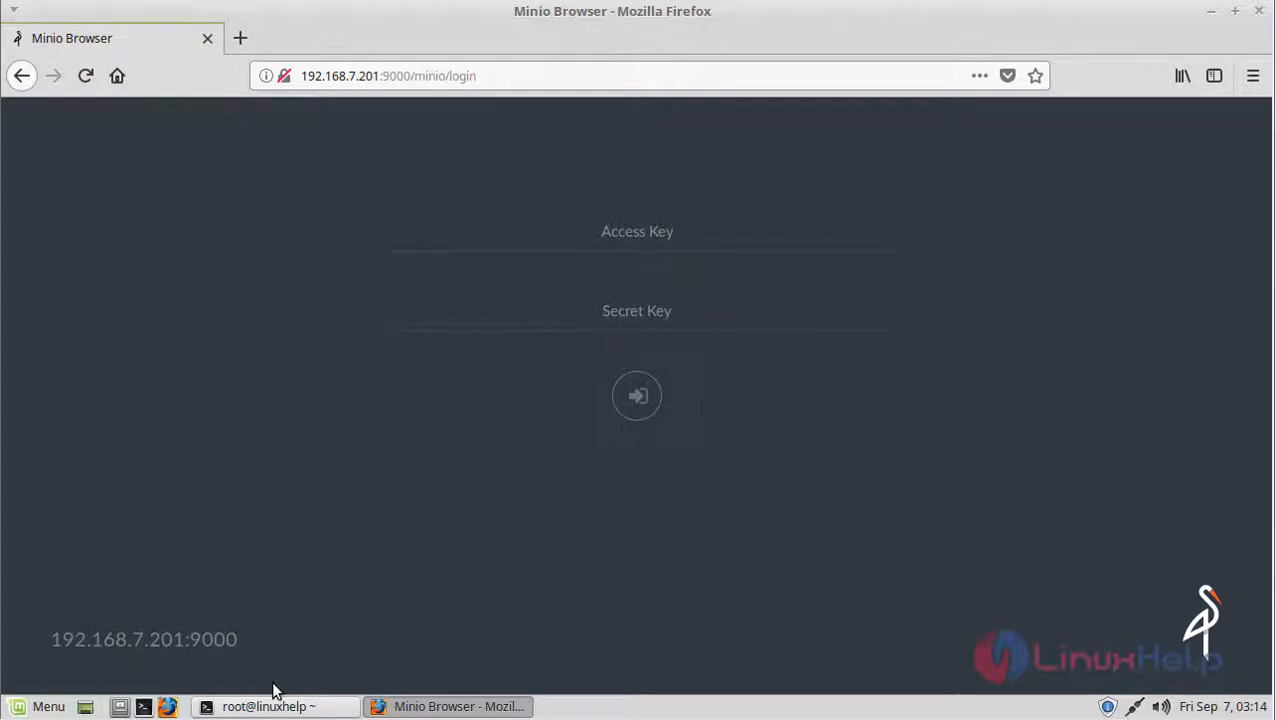
- Copy the access key from the server output and paste it into the Access Key field
left_click(267, 706)
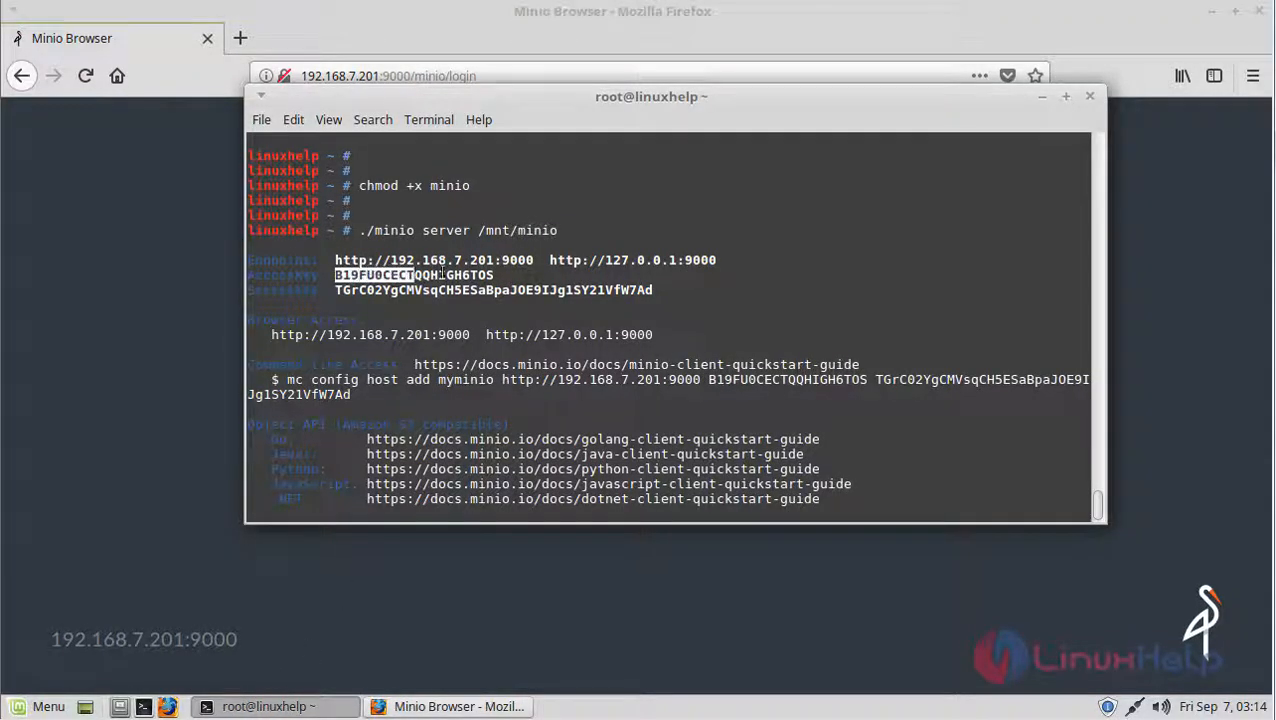
right_click(480, 280)
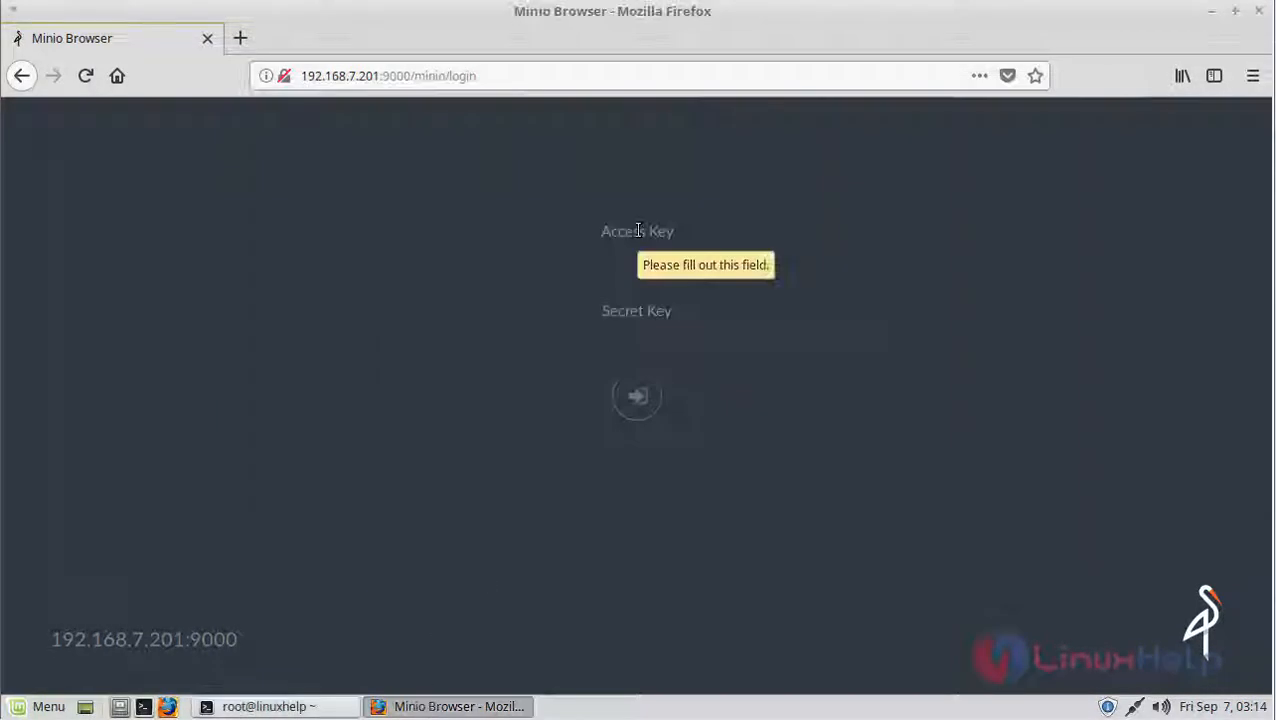
right_click(637, 245)
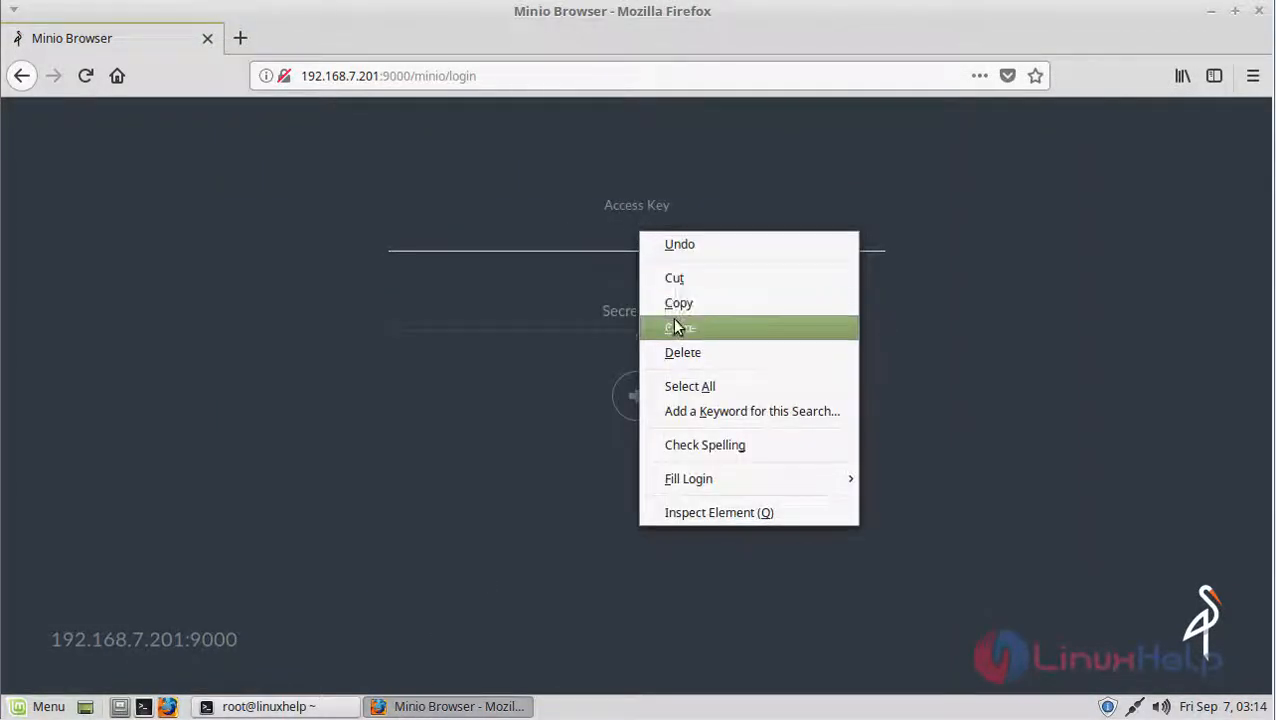
left_click(681, 328)
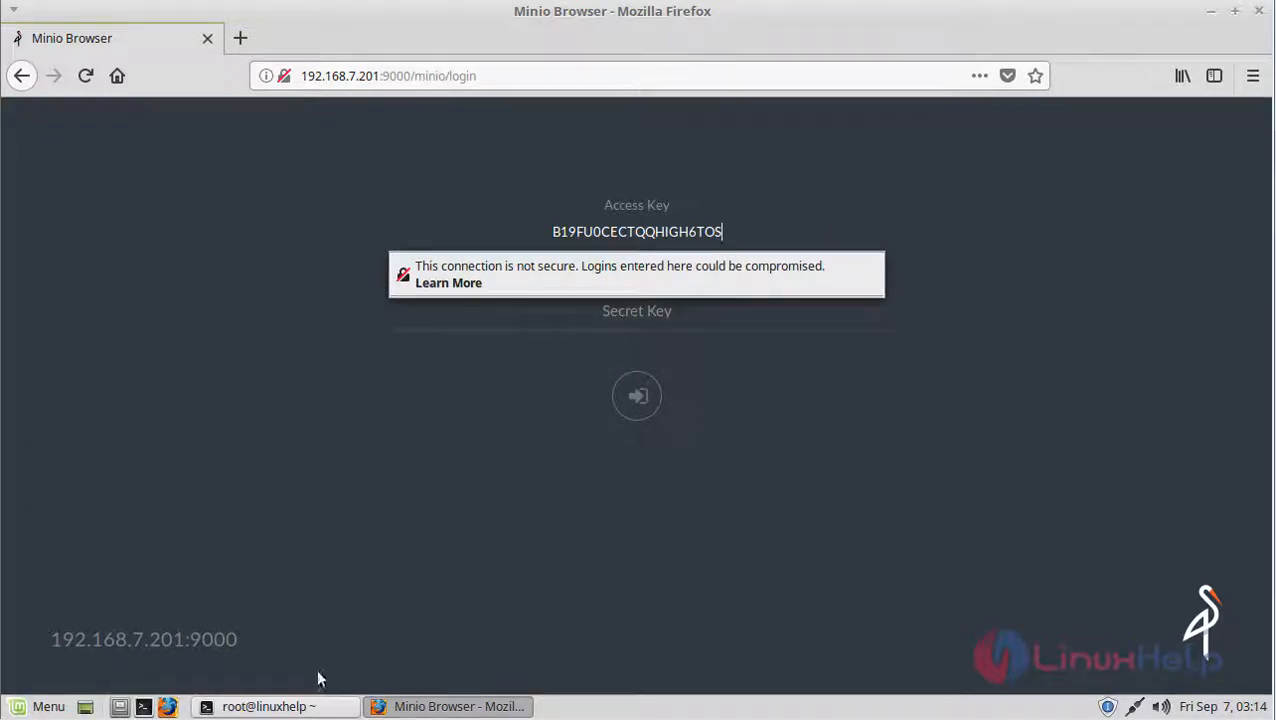
- Bring the secret key from the terminal into the form and submit the login
left_click(271, 706)
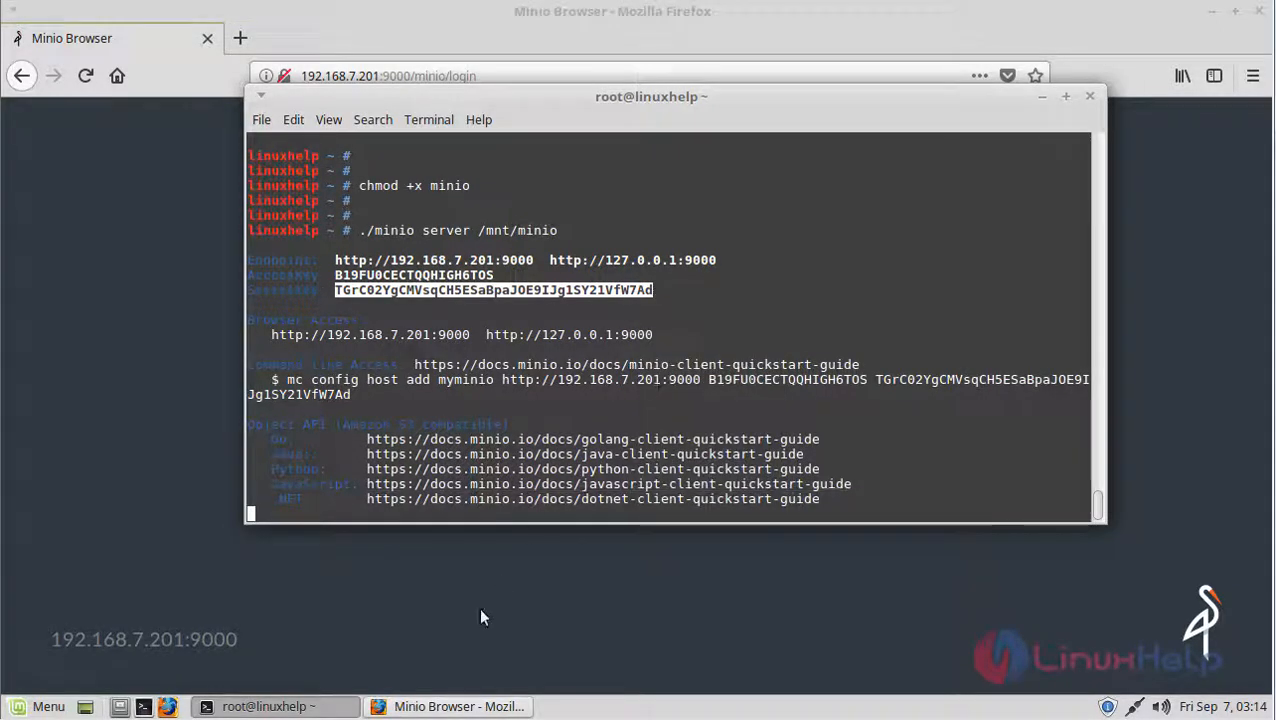
left_click(449, 706)
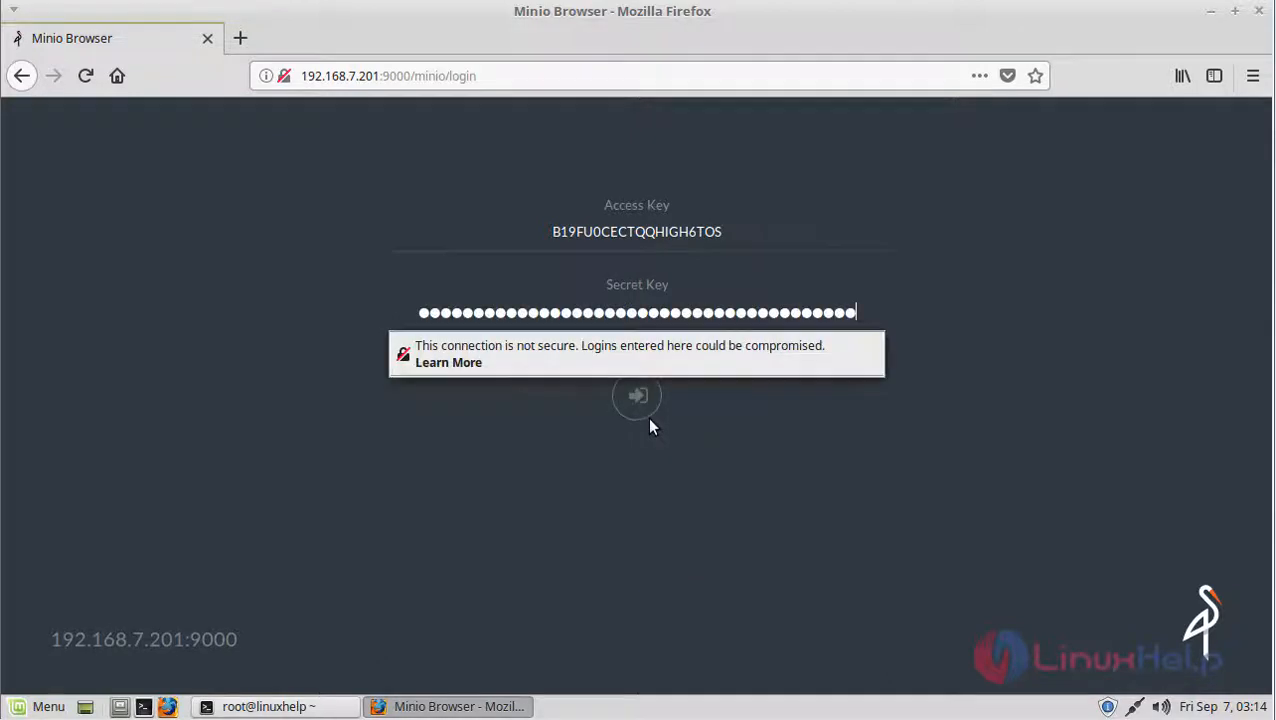
left_click(637, 395)
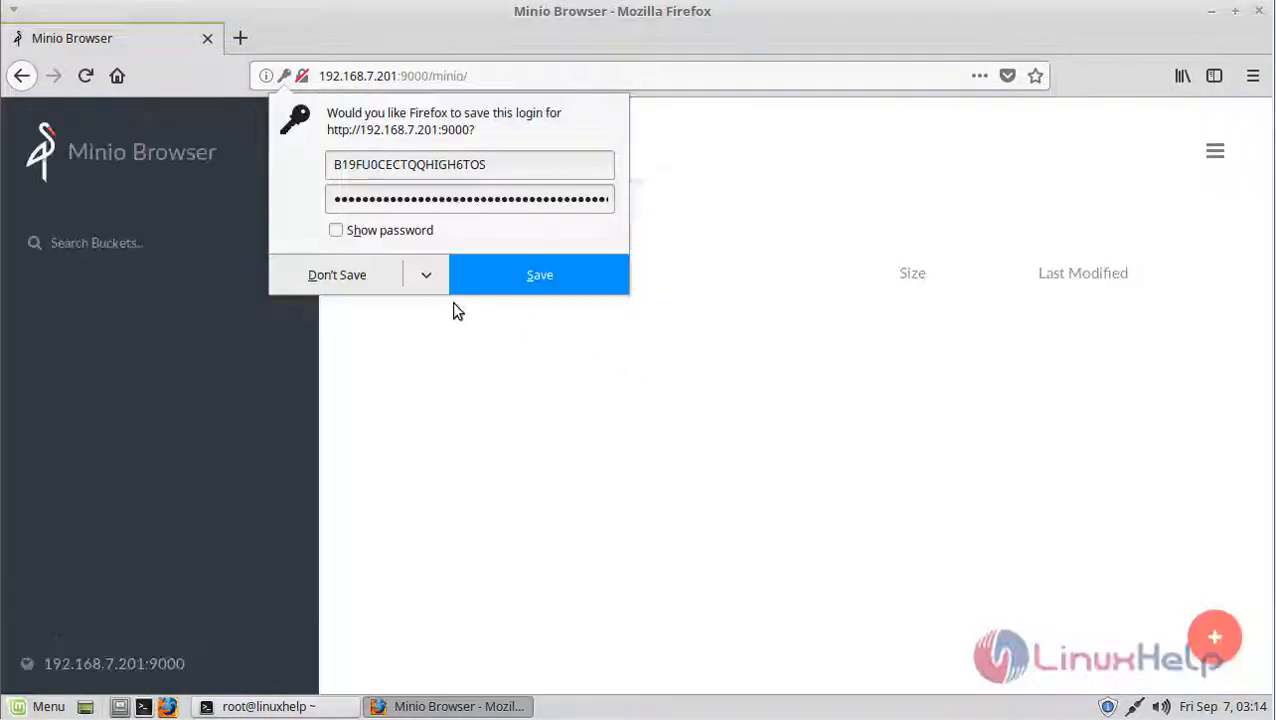
- Dismiss Firefox's save-login prompt with Don't Save, showing the empty bucket list
left_click(337, 274)
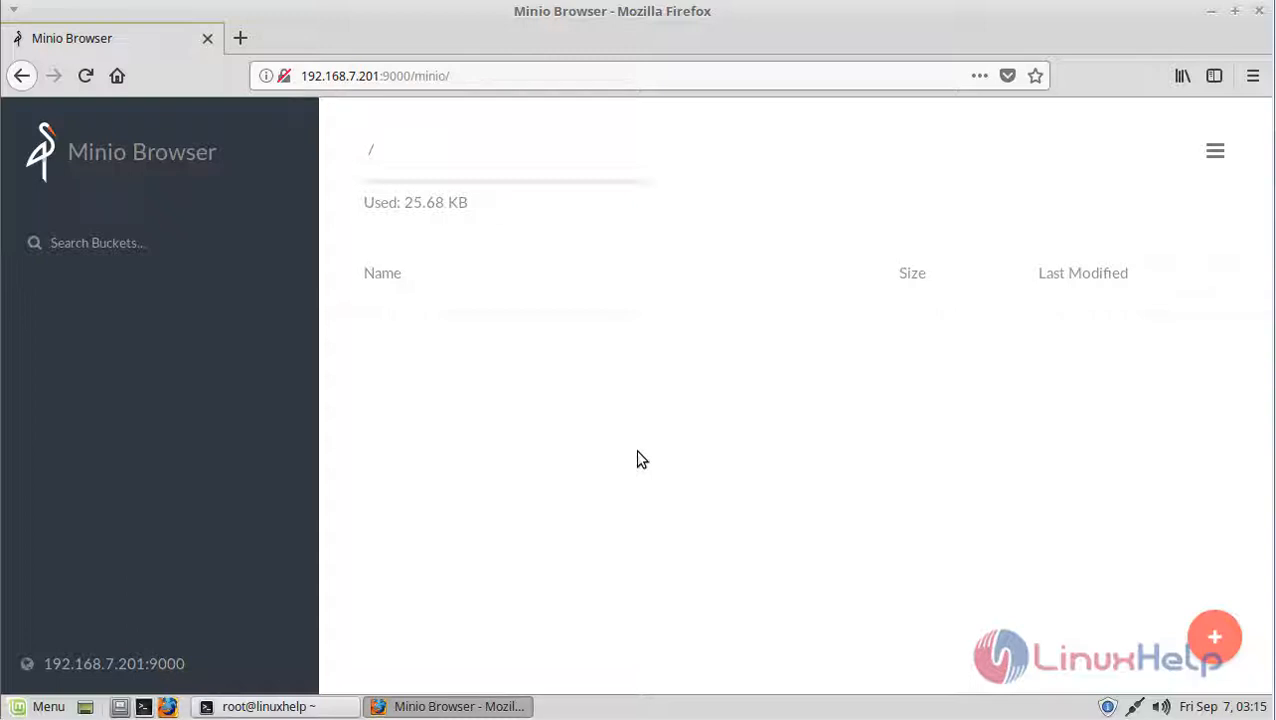
mouse_move(350, 511)
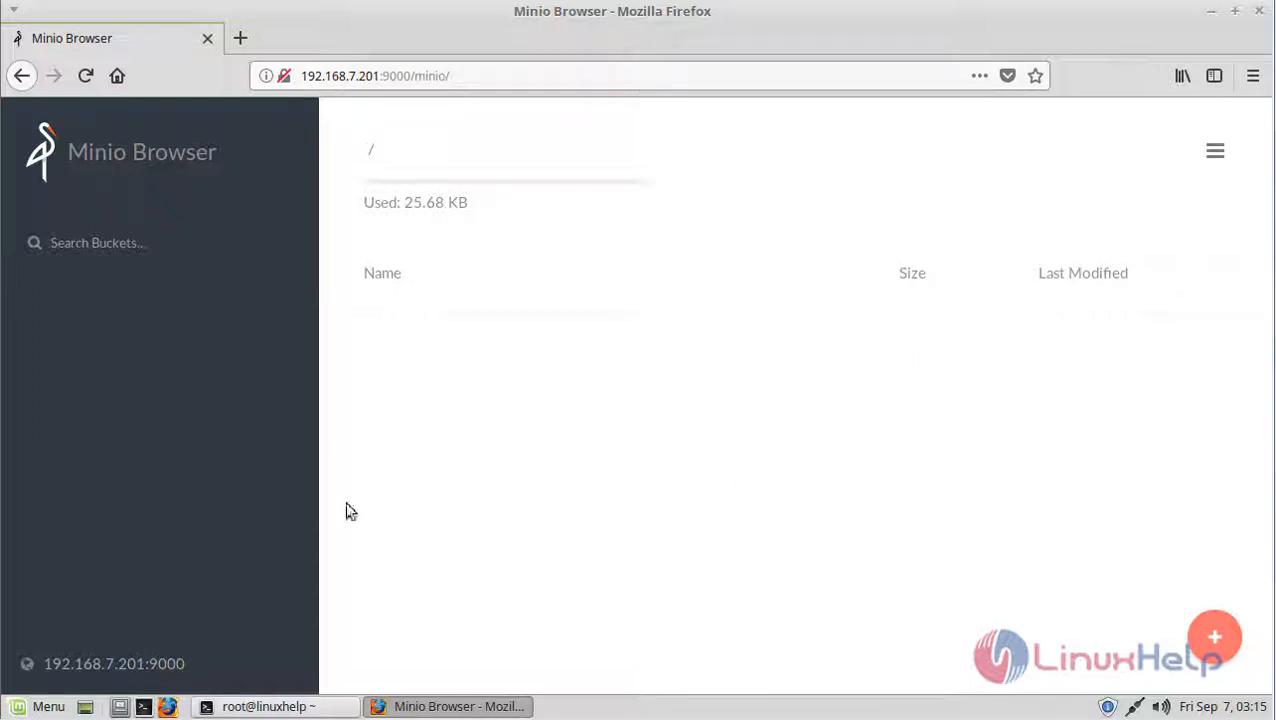
mouse_move(603, 587)
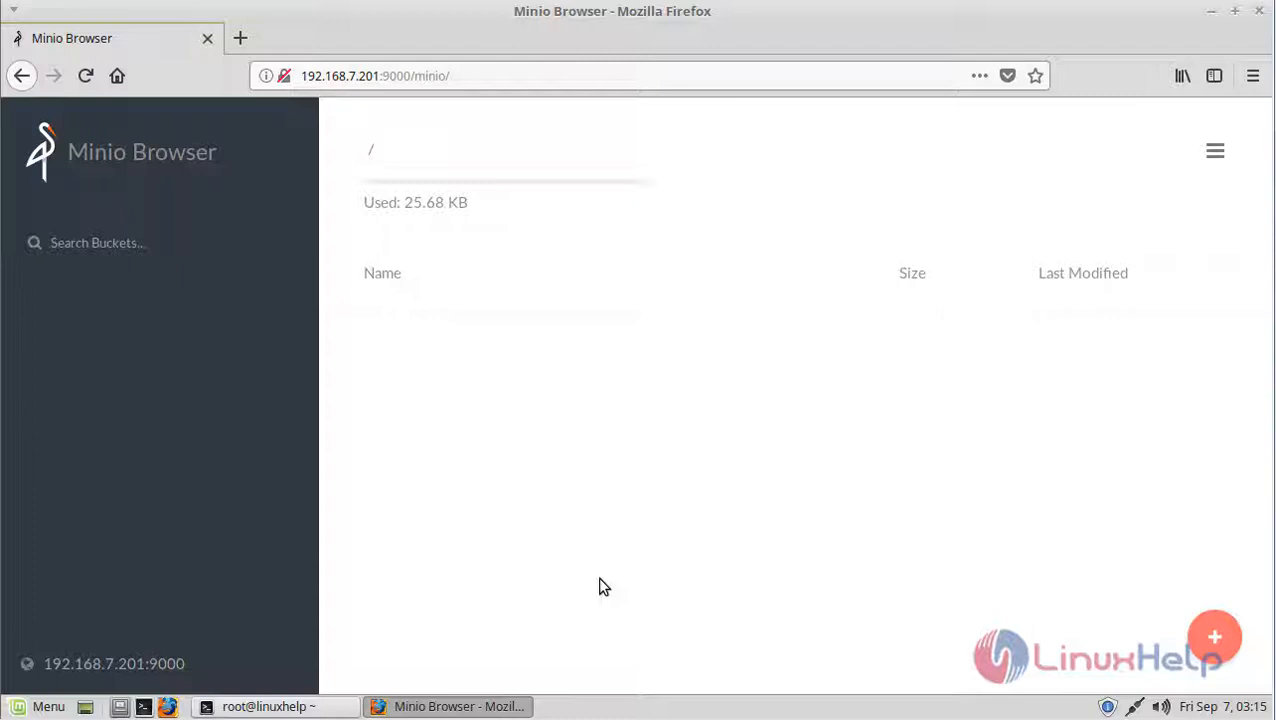